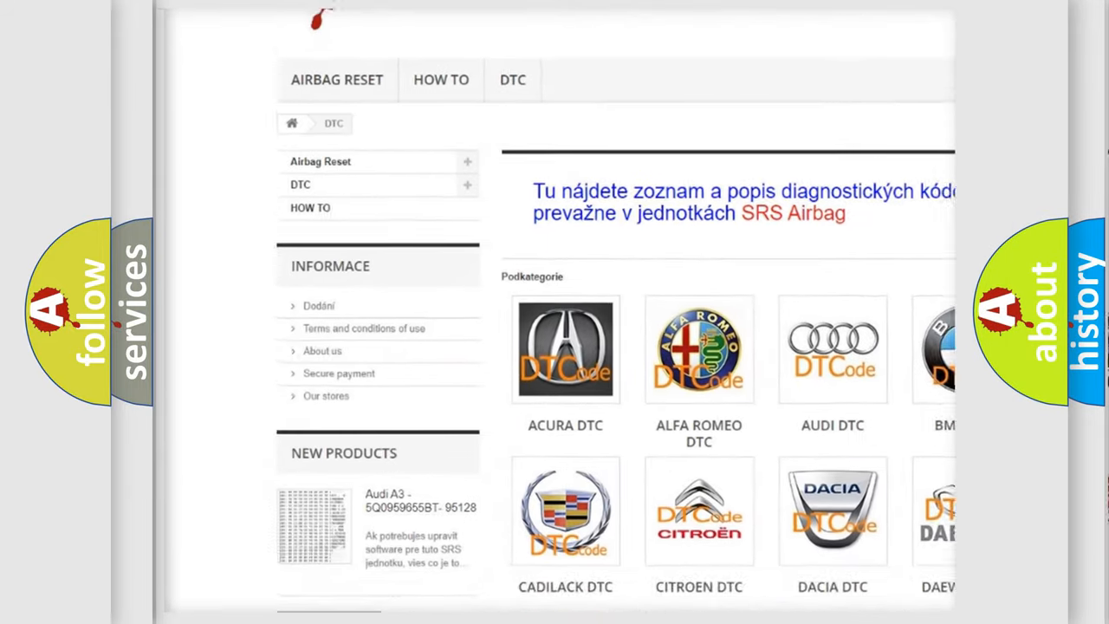
pyautogui.scroll(-3)
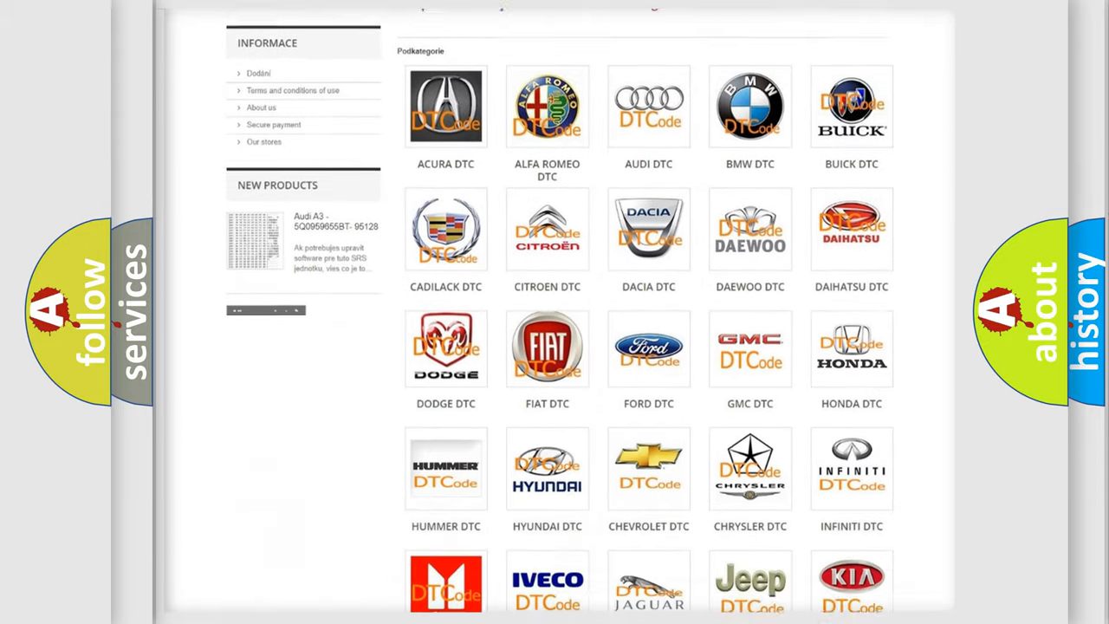
pyautogui.scroll(-3)
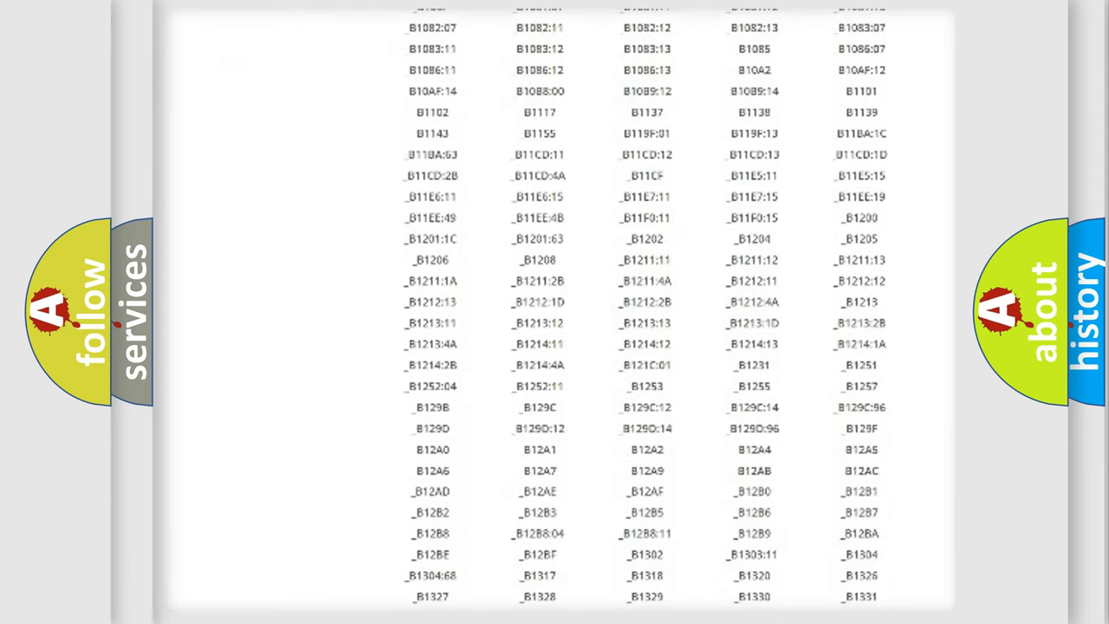
pyautogui.scroll(-3)
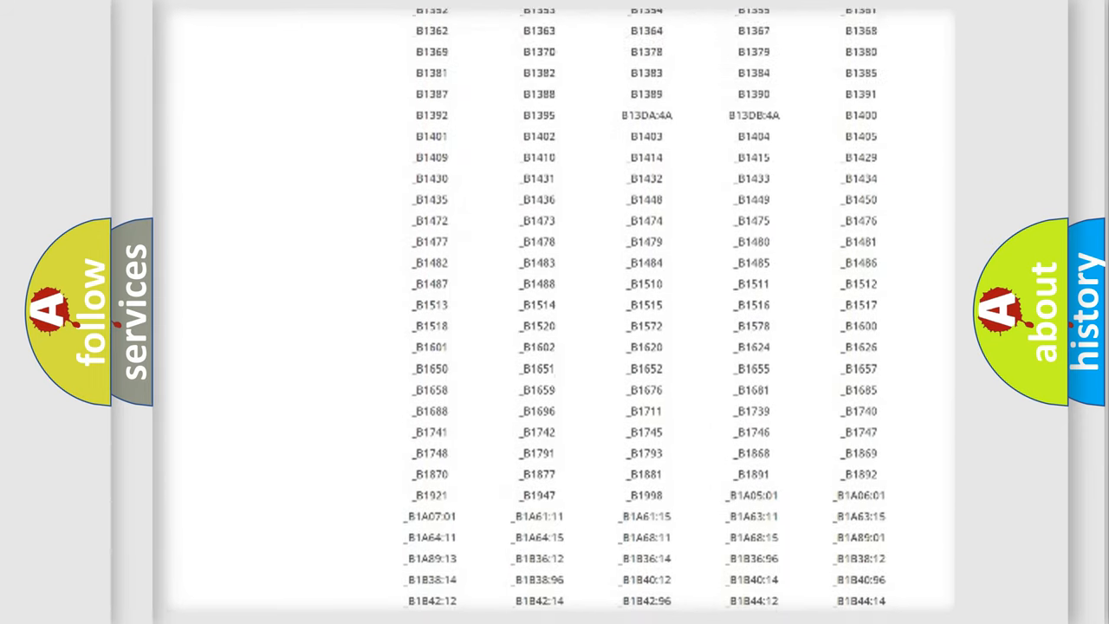